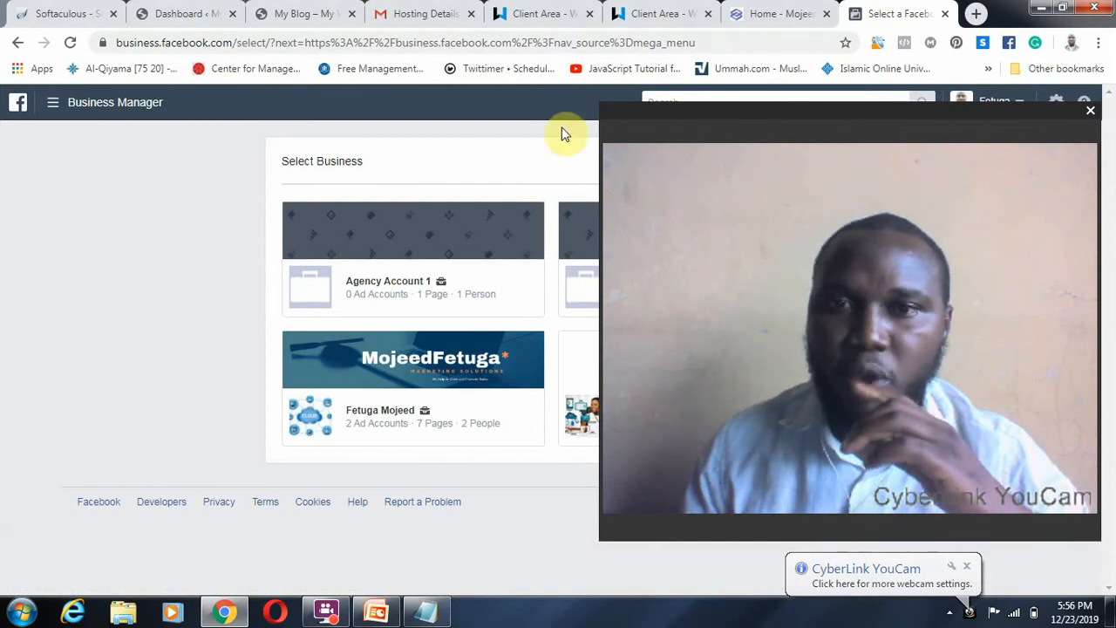
pyautogui.moveTo(600, 102)
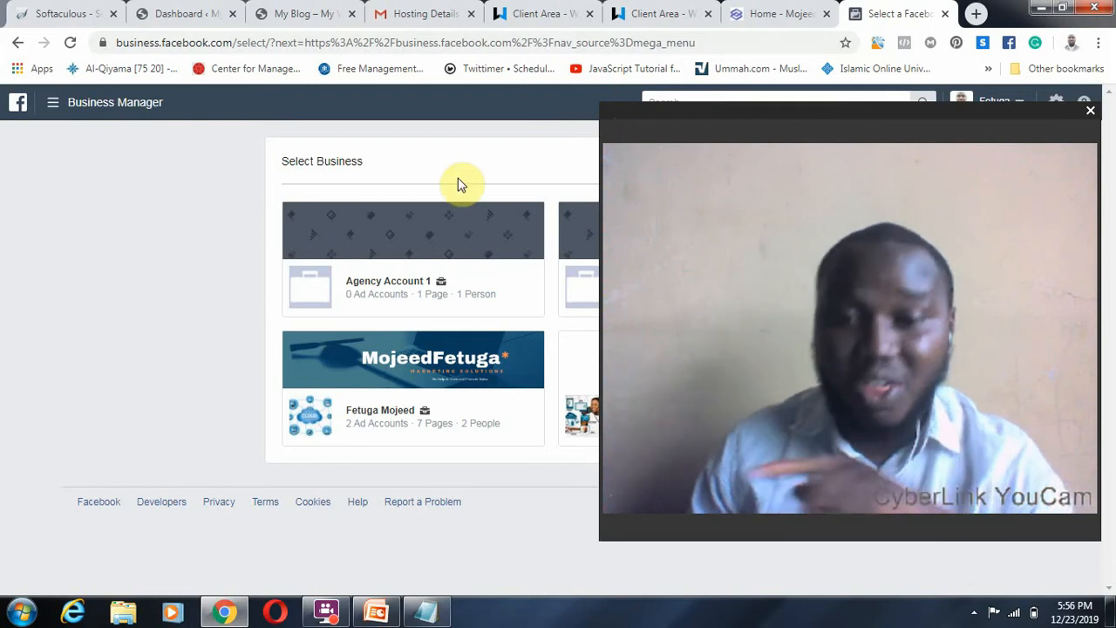
pyautogui.moveTo(144, 164)
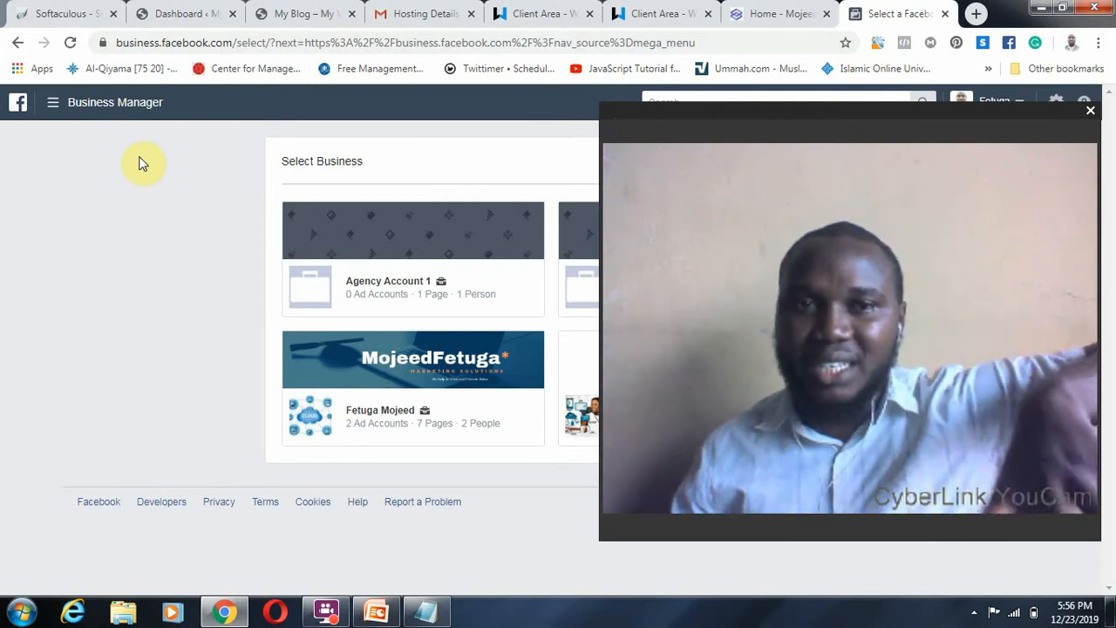
pyautogui.moveTo(613, 114)
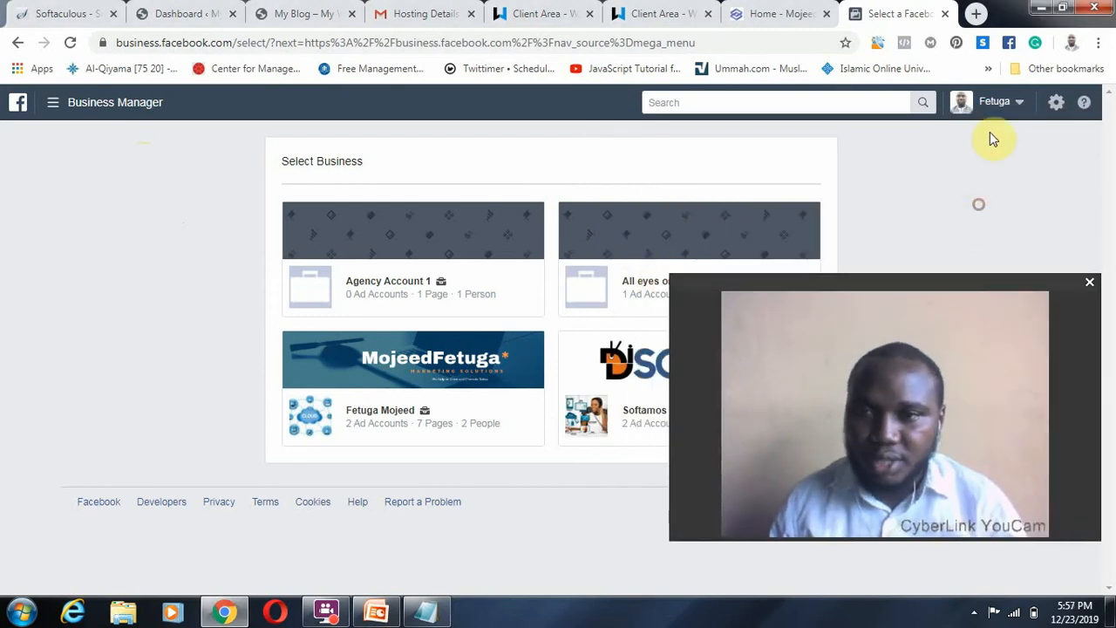
# Show the profile's business list from the top-right profile dropdown
pyautogui.click(994, 101)
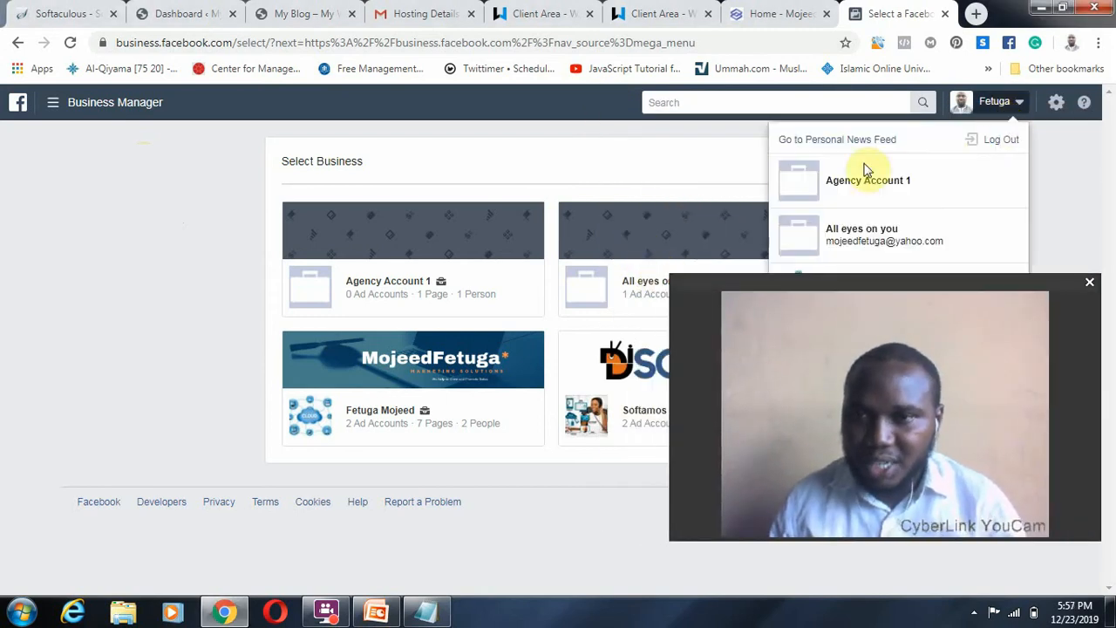
pyautogui.moveTo(827, 140)
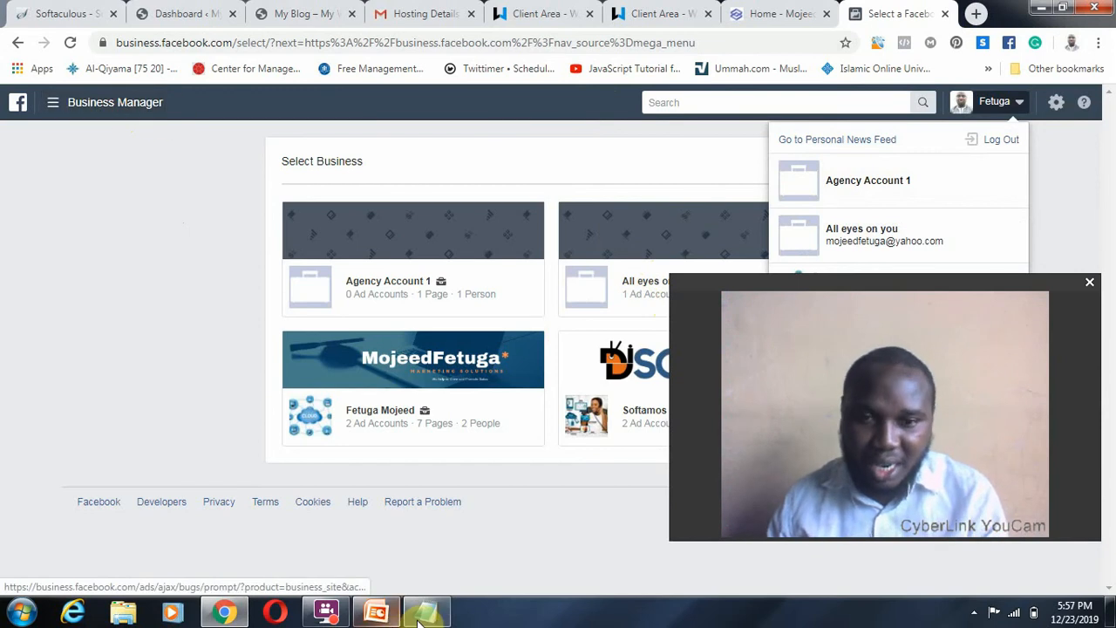
# Add 'business manager' and 'Ads Account' lines to the Notepad notes
pyautogui.click(427, 611)
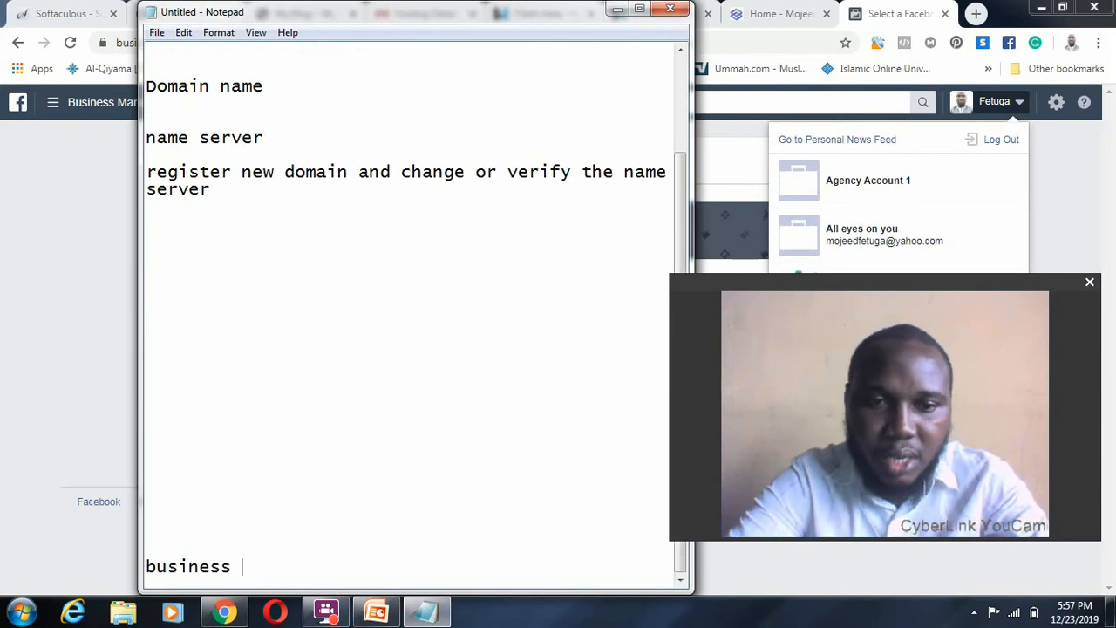
pyautogui.write('manage')
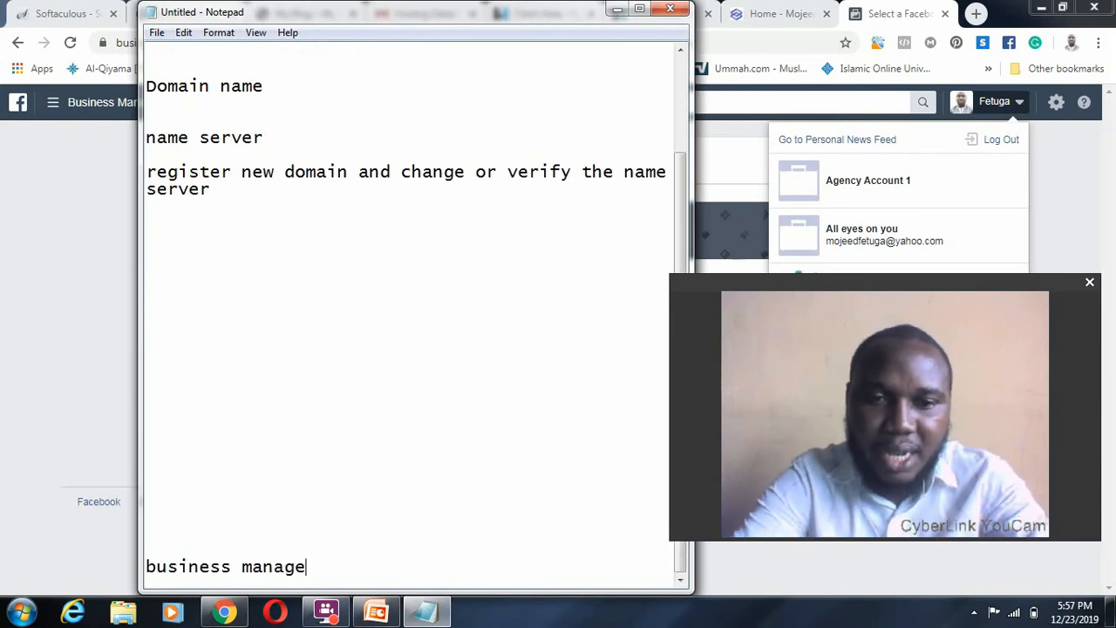
pyautogui.write('r')
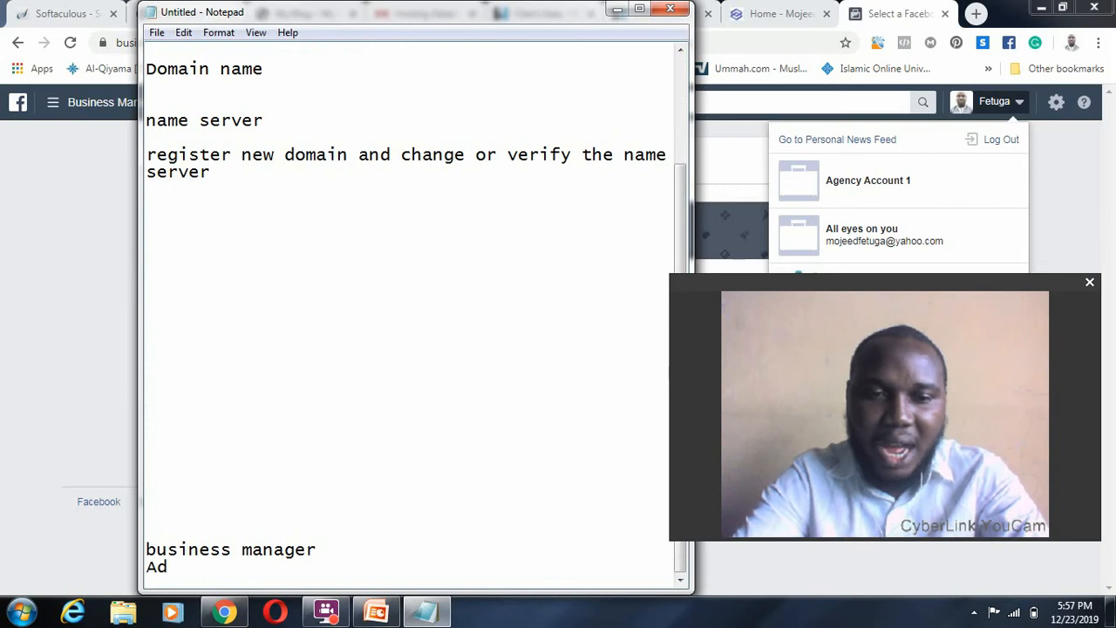
pyautogui.write('s Account')
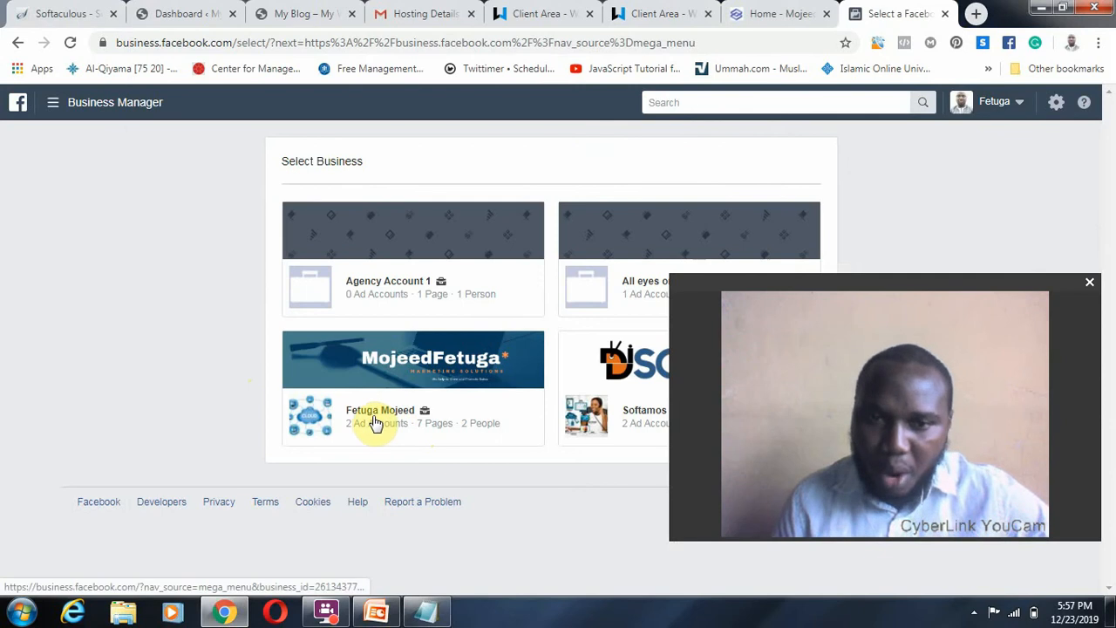
# Enter the Fetuga Mojeed business and open Settings from the business tools menu
pyautogui.click(380, 410)
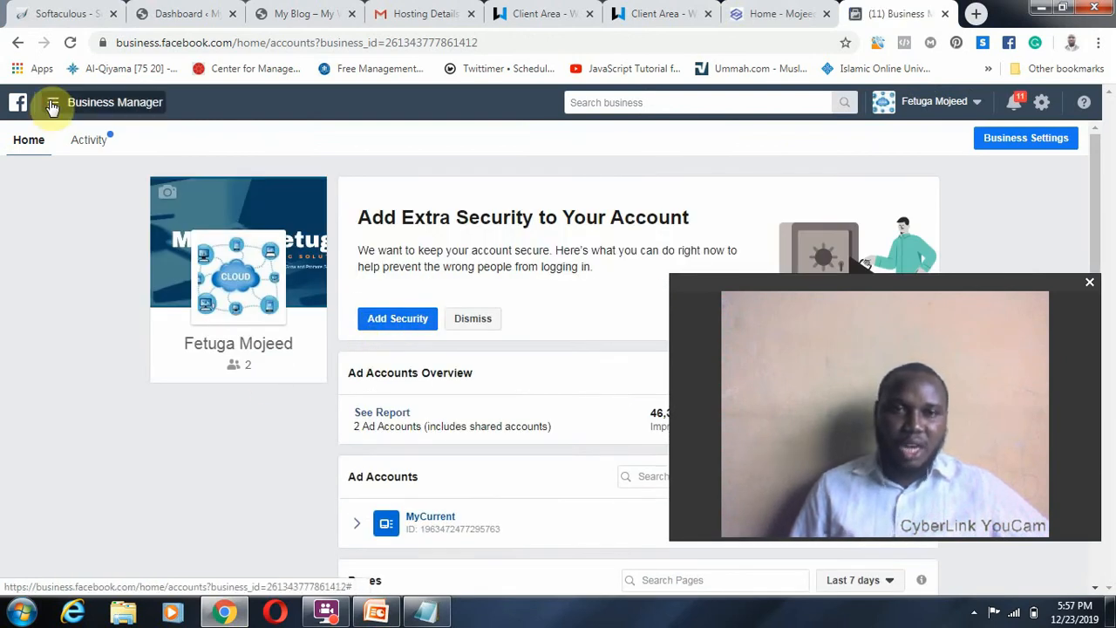
pyautogui.click(52, 102)
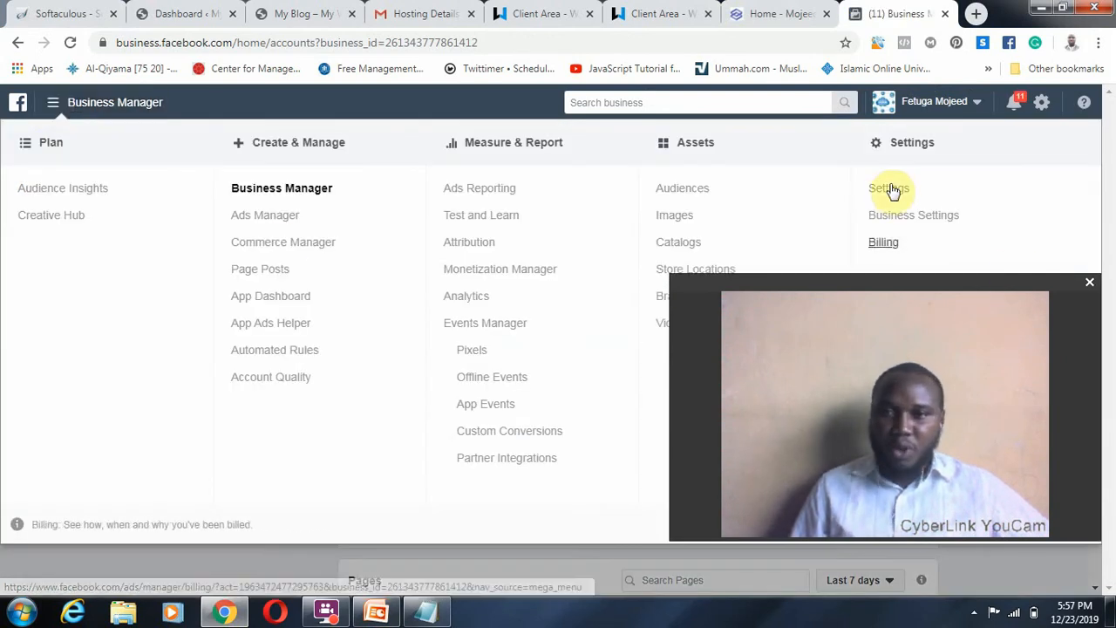
pyautogui.click(888, 188)
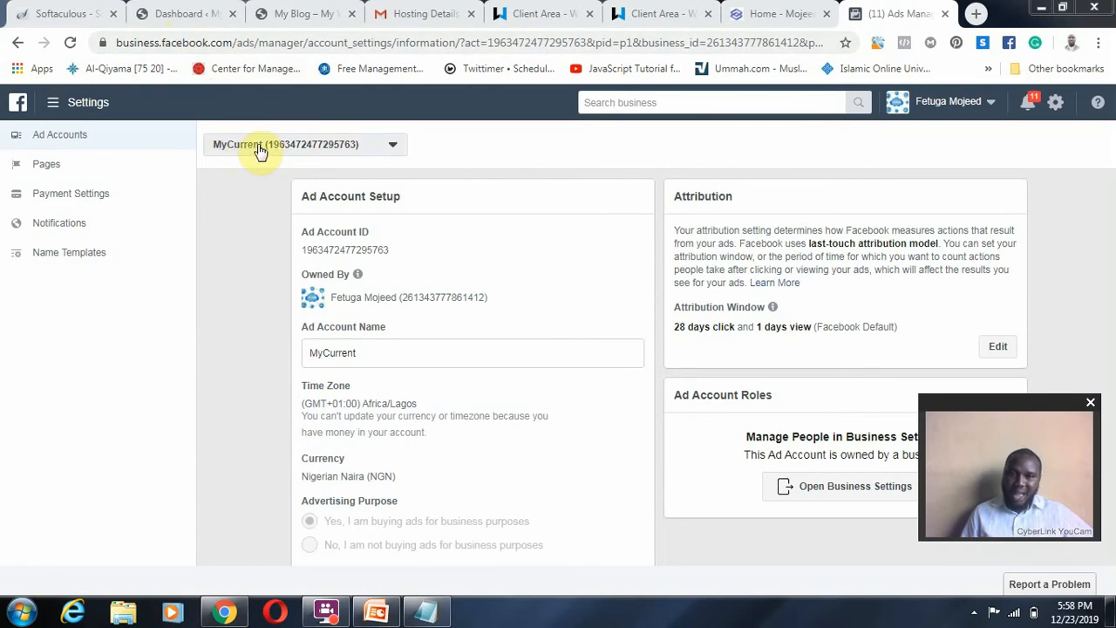
pyautogui.moveTo(61, 134)
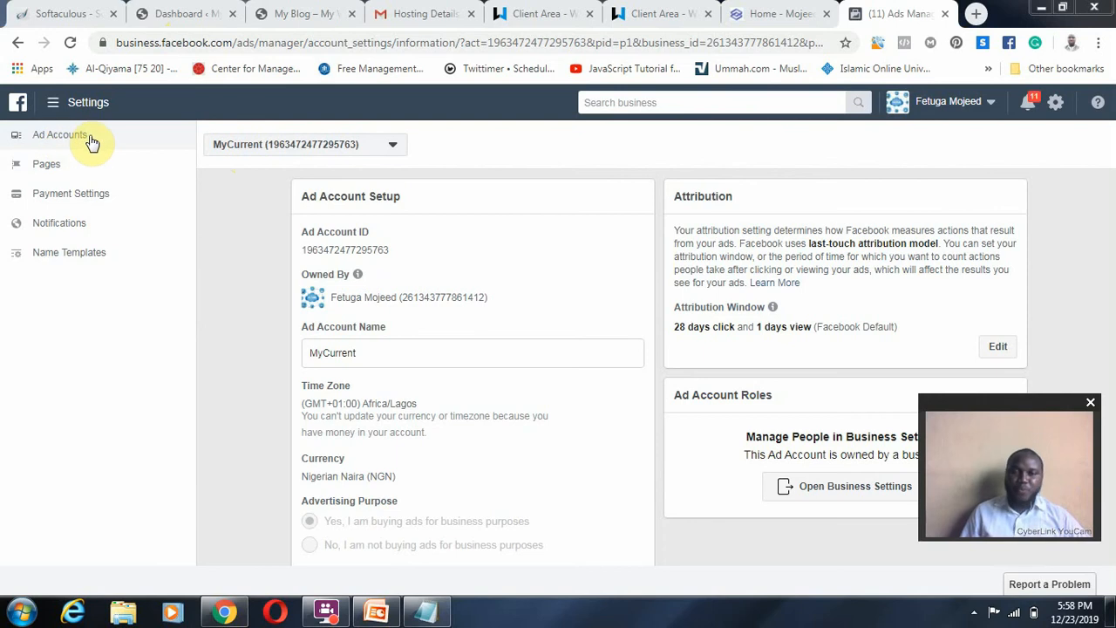
pyautogui.moveTo(93, 193)
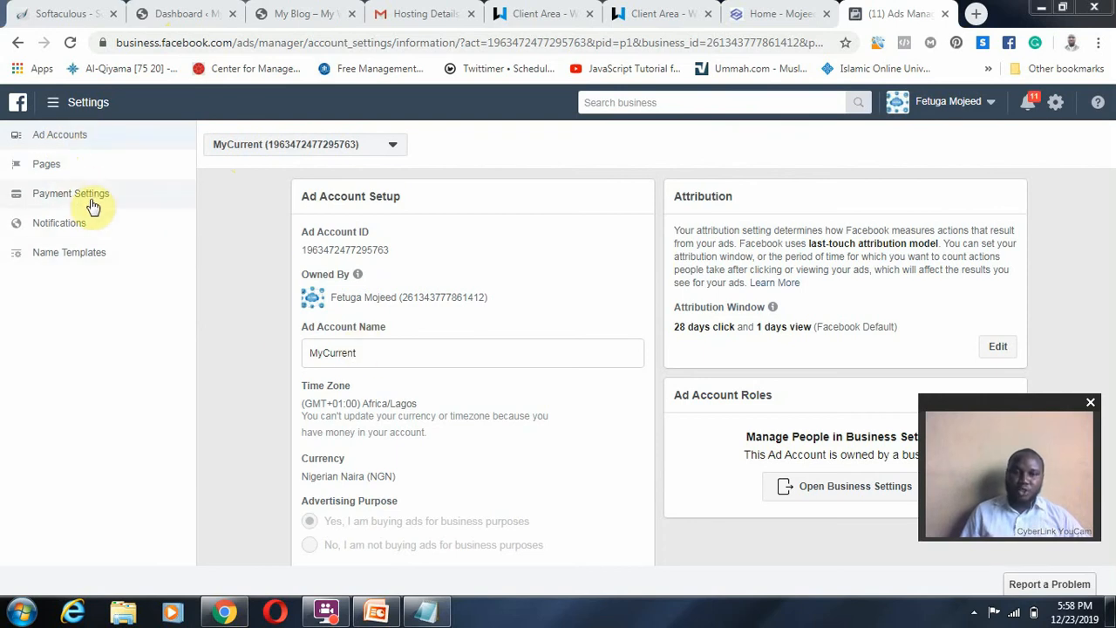
# View MyCurrent's payment settings: ₦2,672.02 prepaid balance, payment methods, ad credits
pyautogui.click(71, 192)
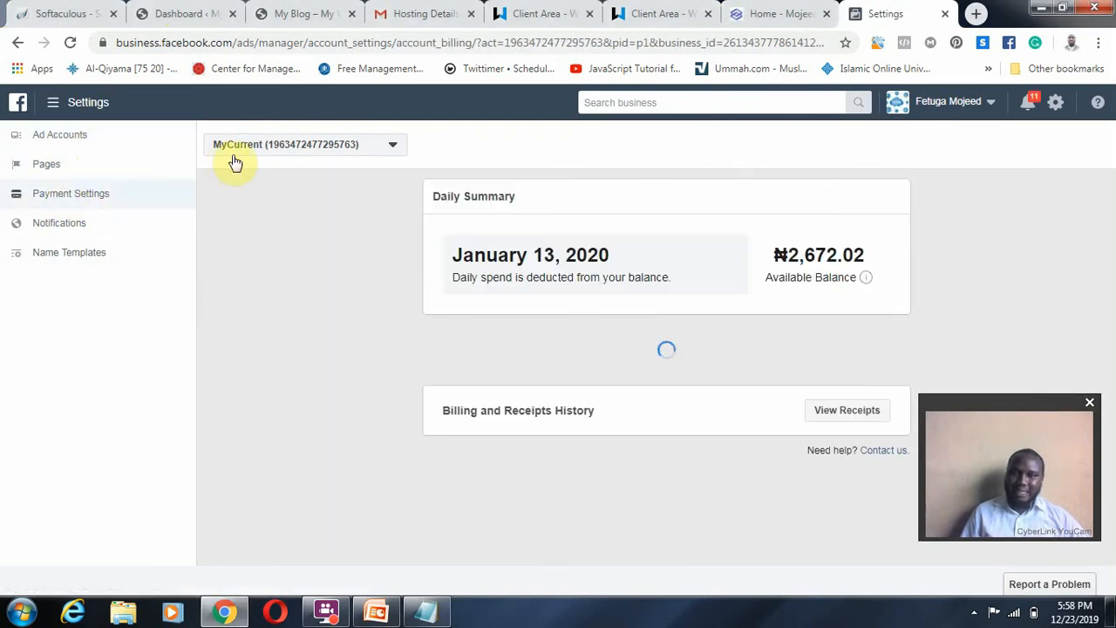
pyautogui.scroll(-3)
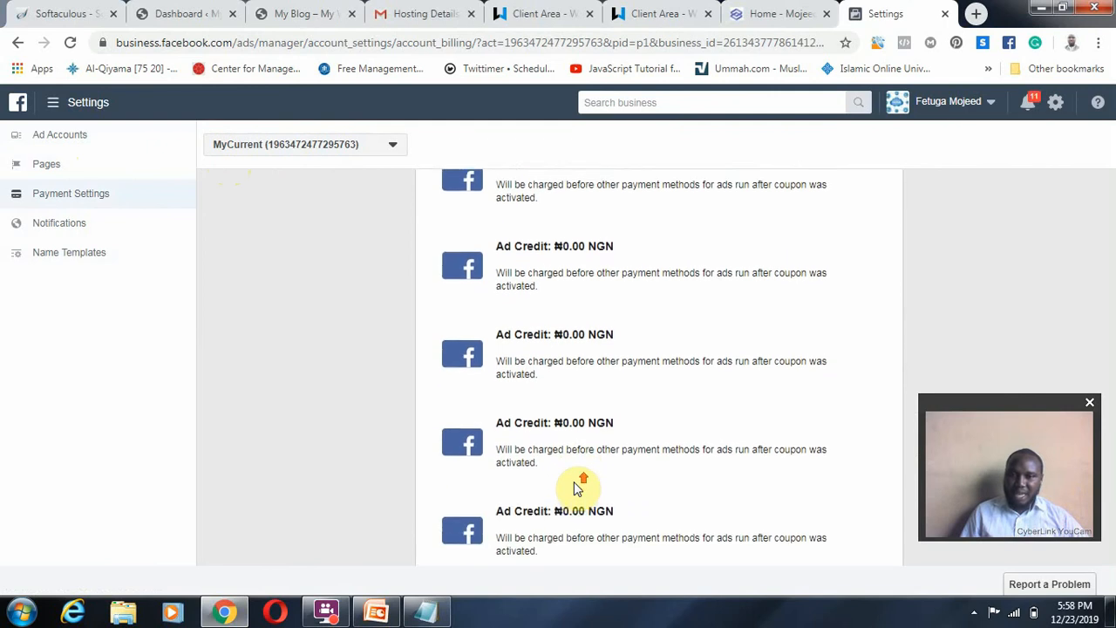
pyautogui.scroll(3)
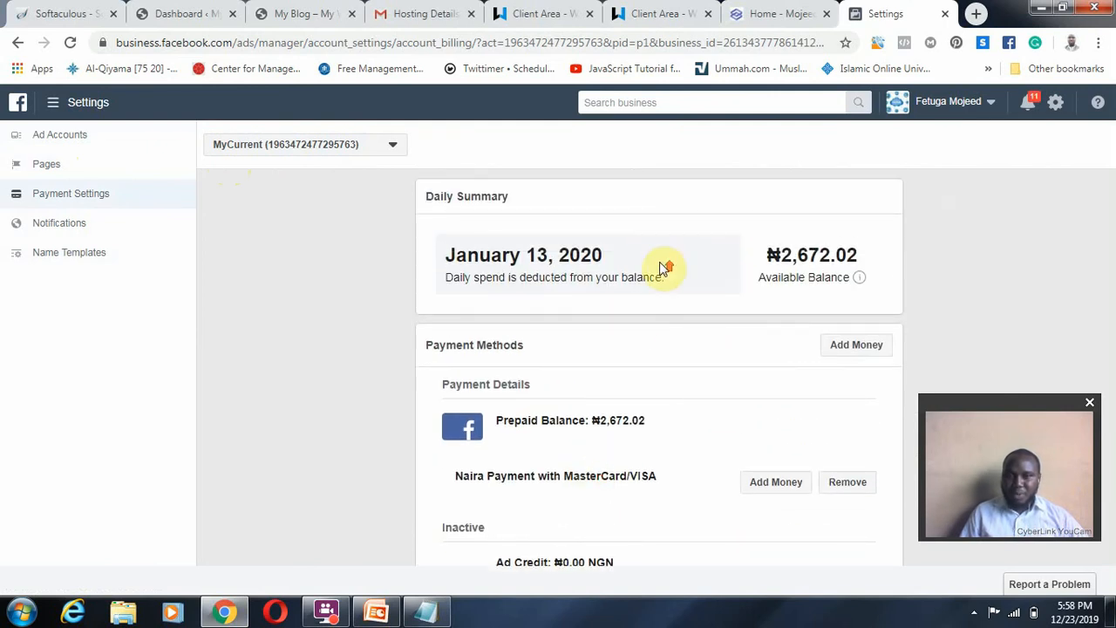
pyautogui.scroll(-3)
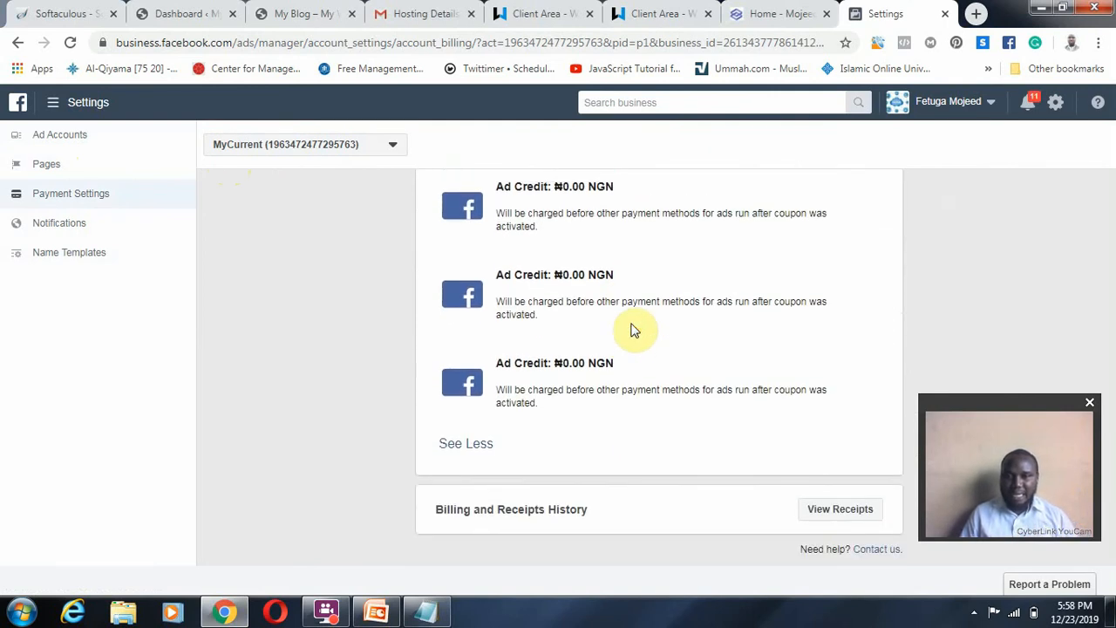
pyautogui.moveTo(290, 266)
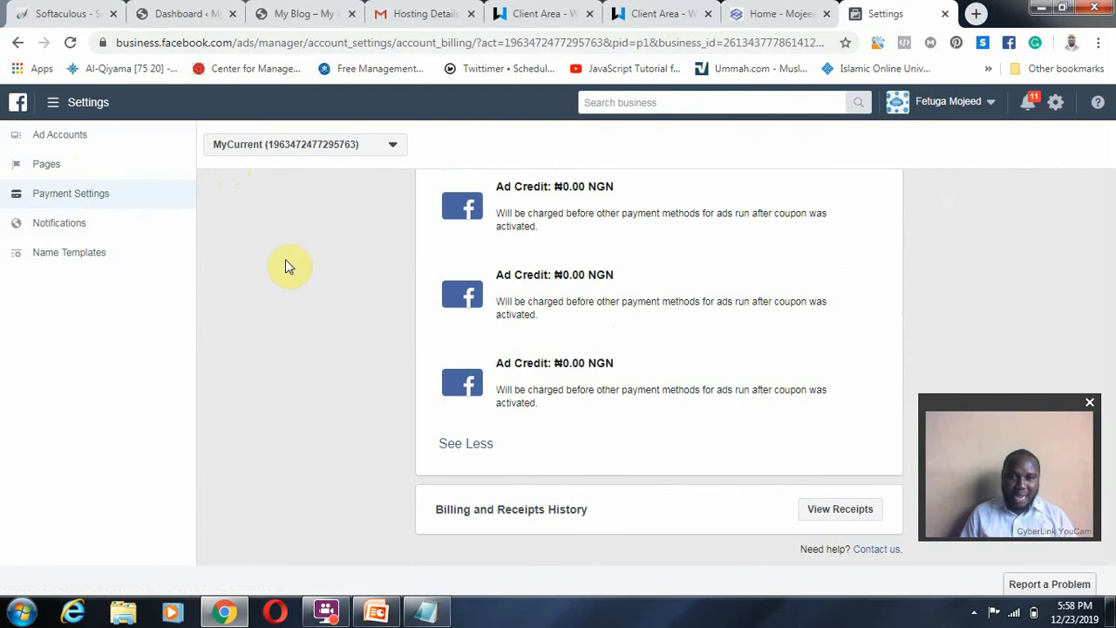
pyautogui.moveTo(374, 151)
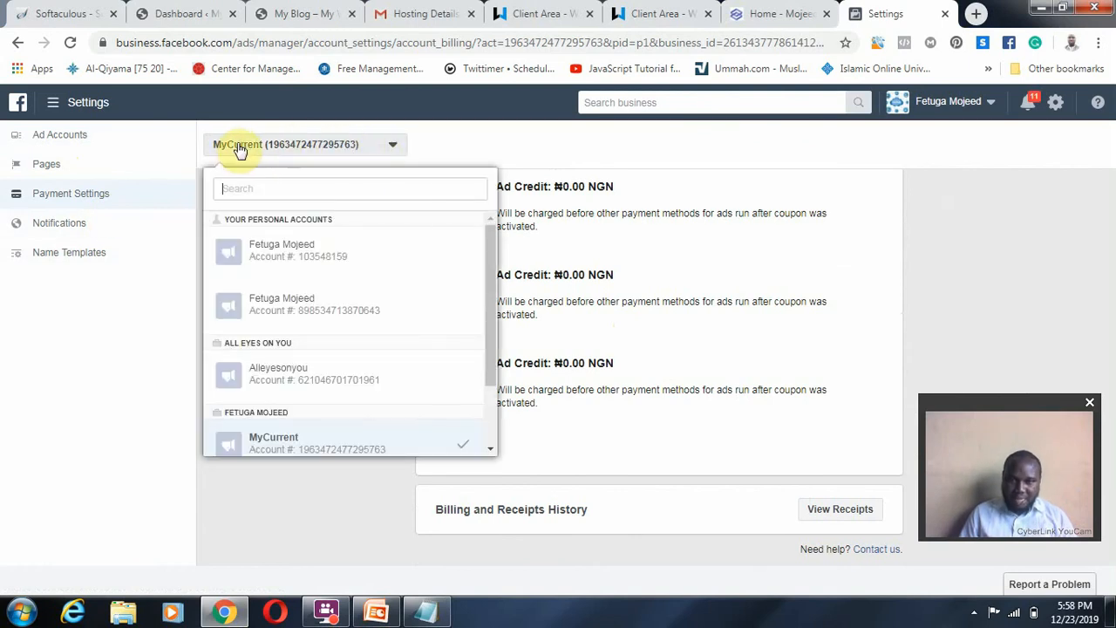
pyautogui.moveTo(394, 145)
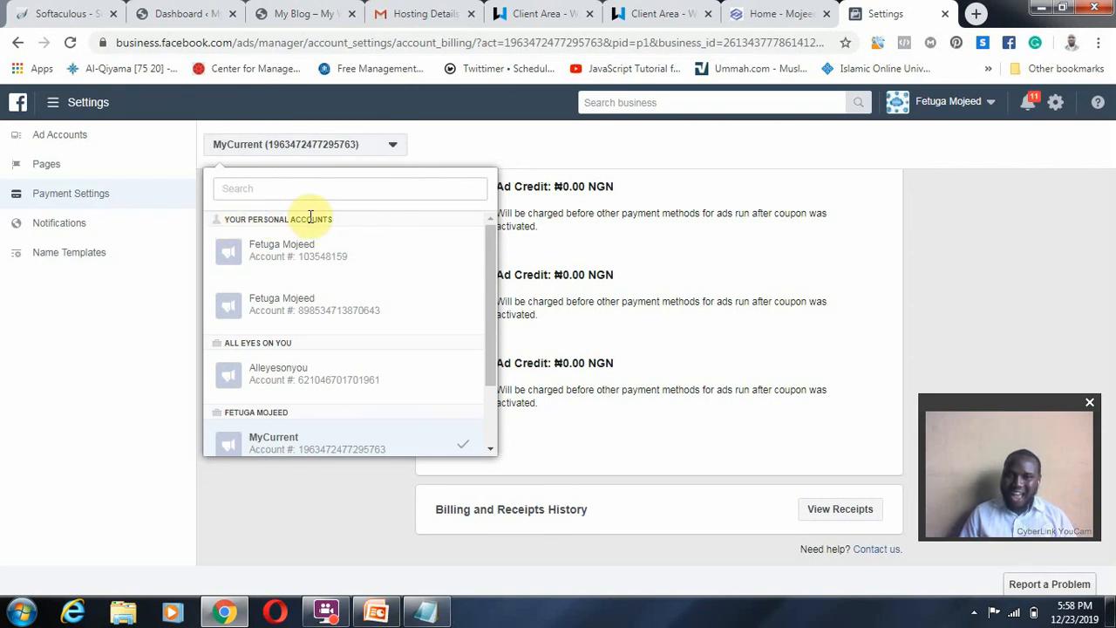
pyautogui.moveTo(218, 349)
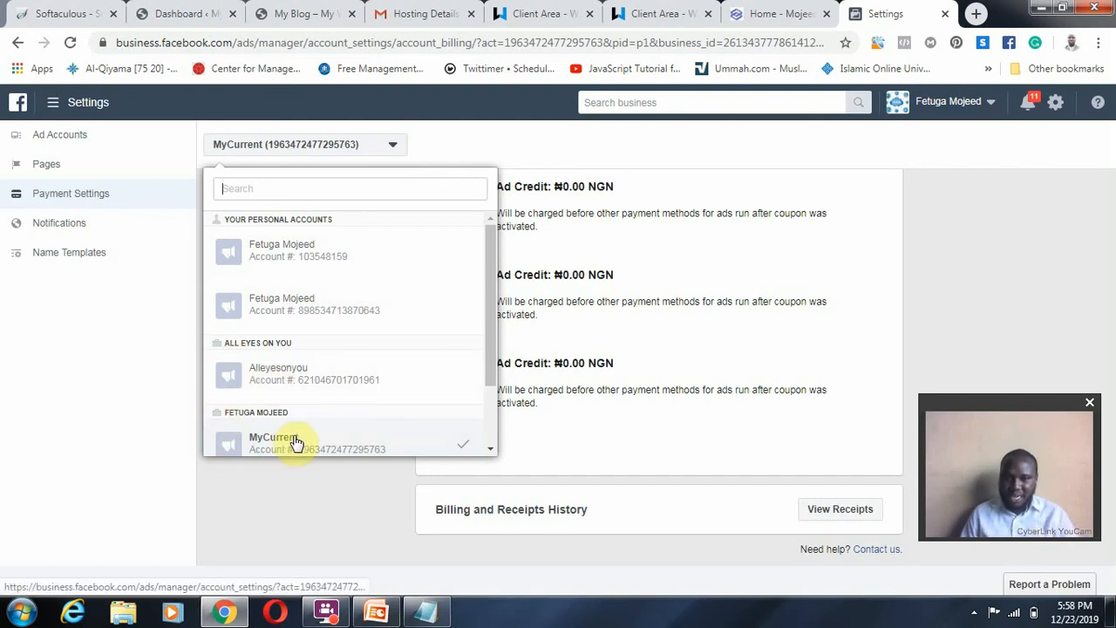
pyautogui.scroll(-3)
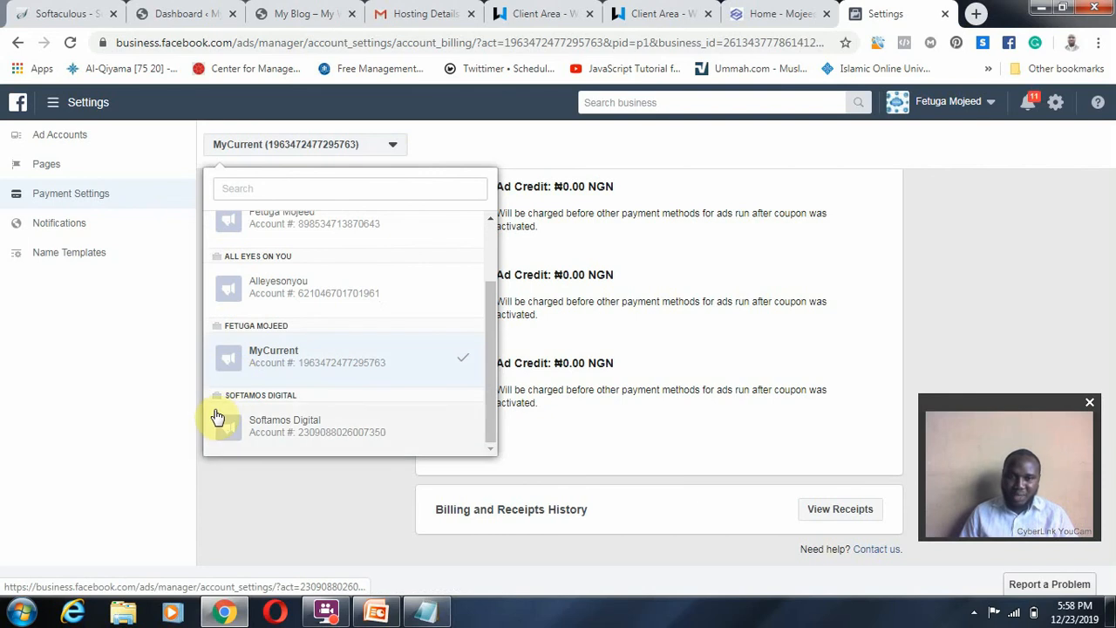
pyautogui.moveTo(208, 319)
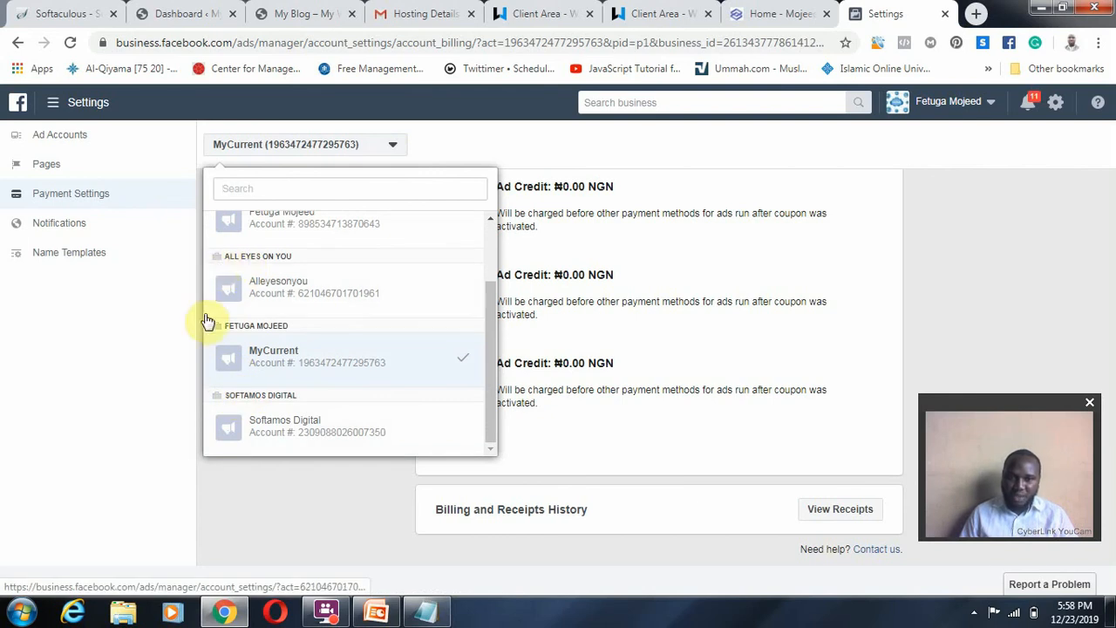
pyautogui.moveTo(238, 325)
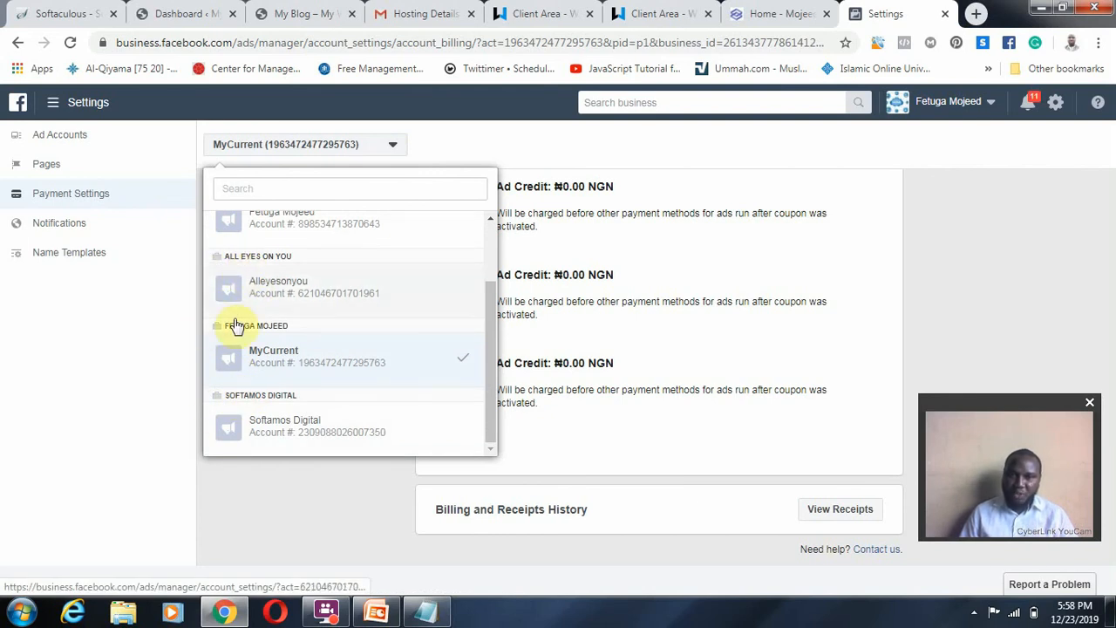
pyautogui.scroll(3)
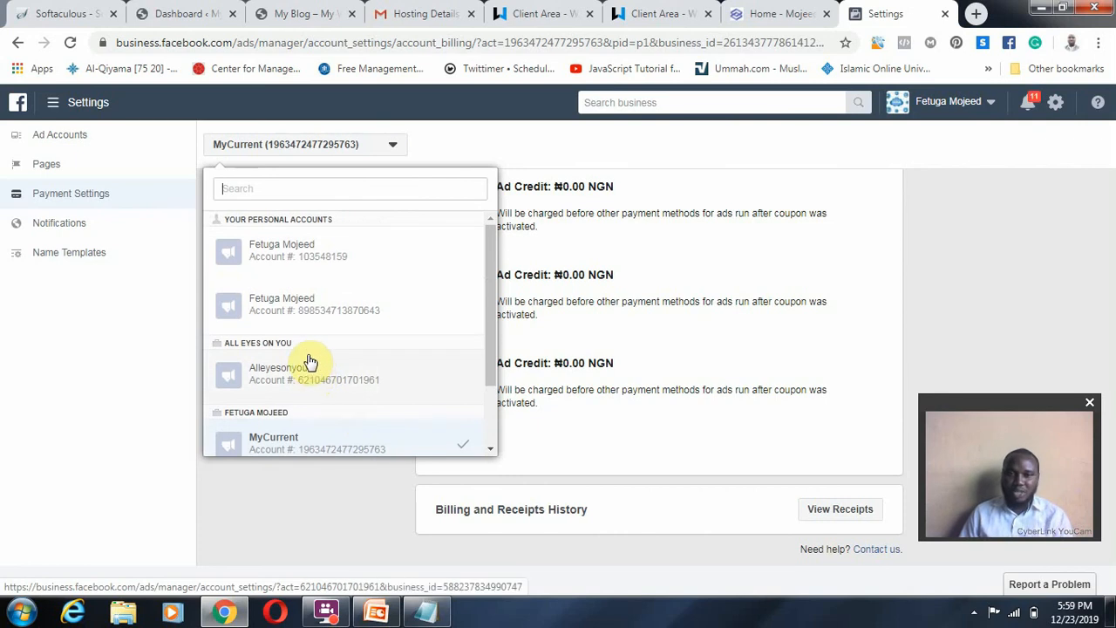
pyautogui.moveTo(258, 253)
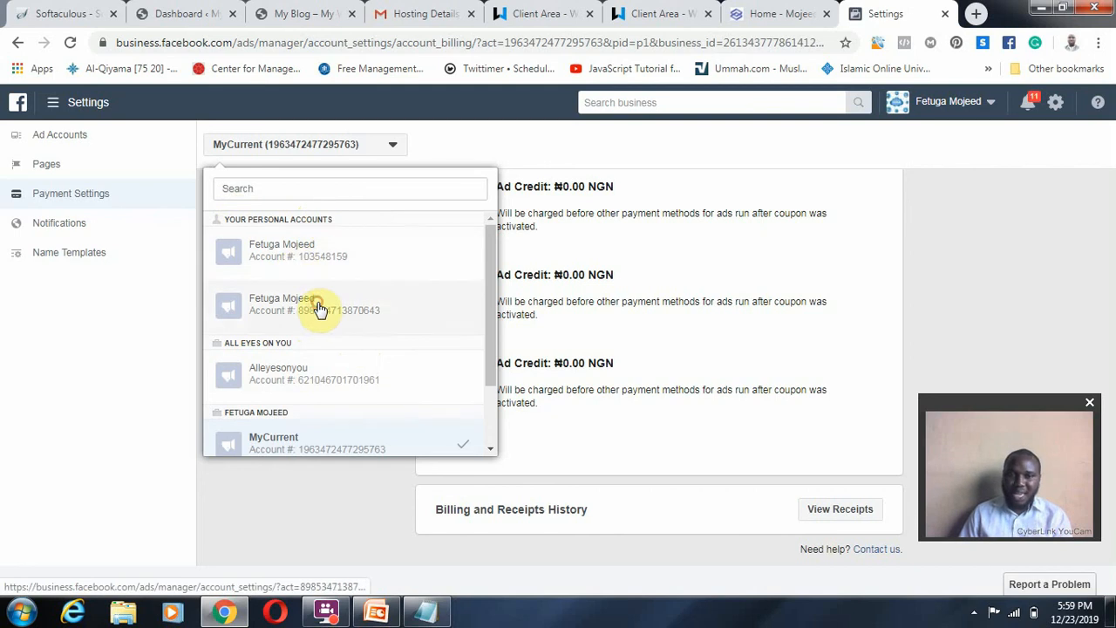
# Switch to the personal Fetuga Mojeed ad account and view its payment settings
pyautogui.click(314, 303)
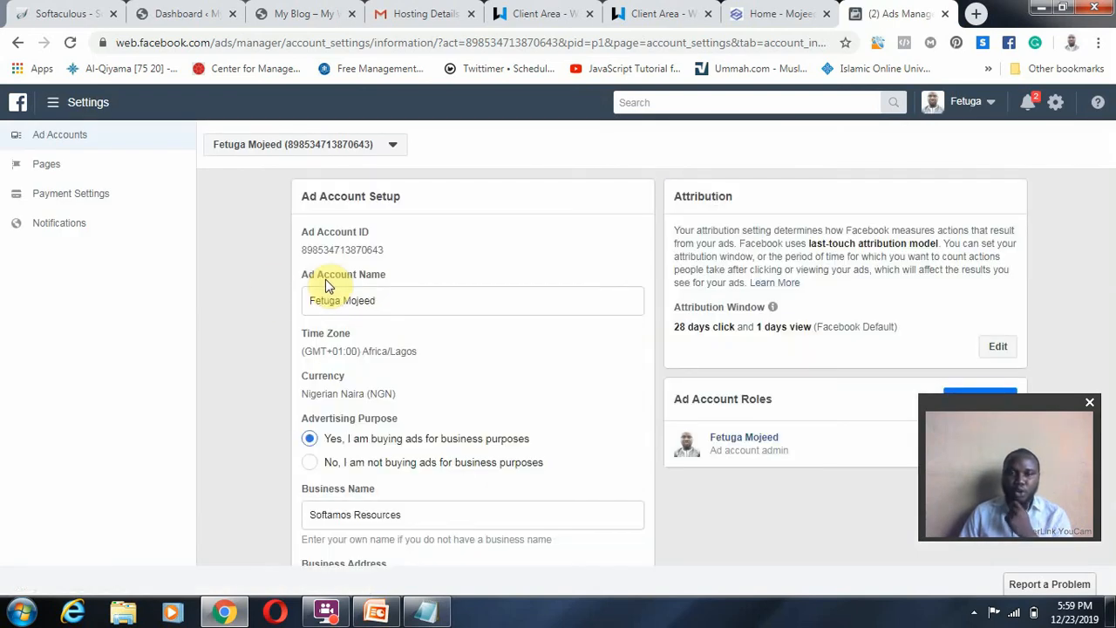
pyautogui.moveTo(71, 193)
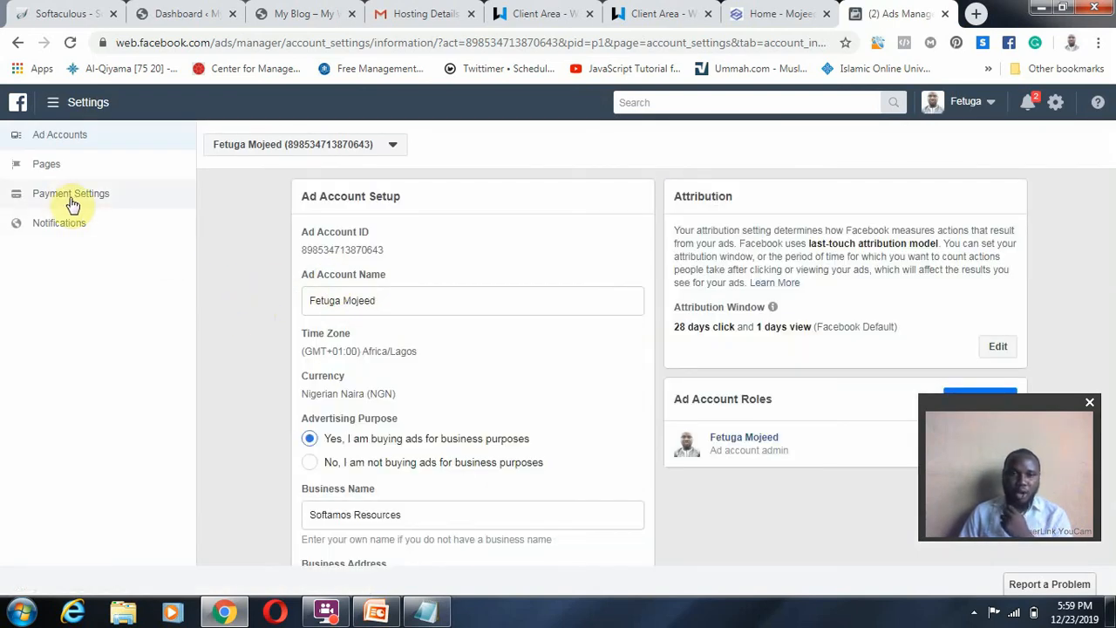
pyautogui.click(70, 193)
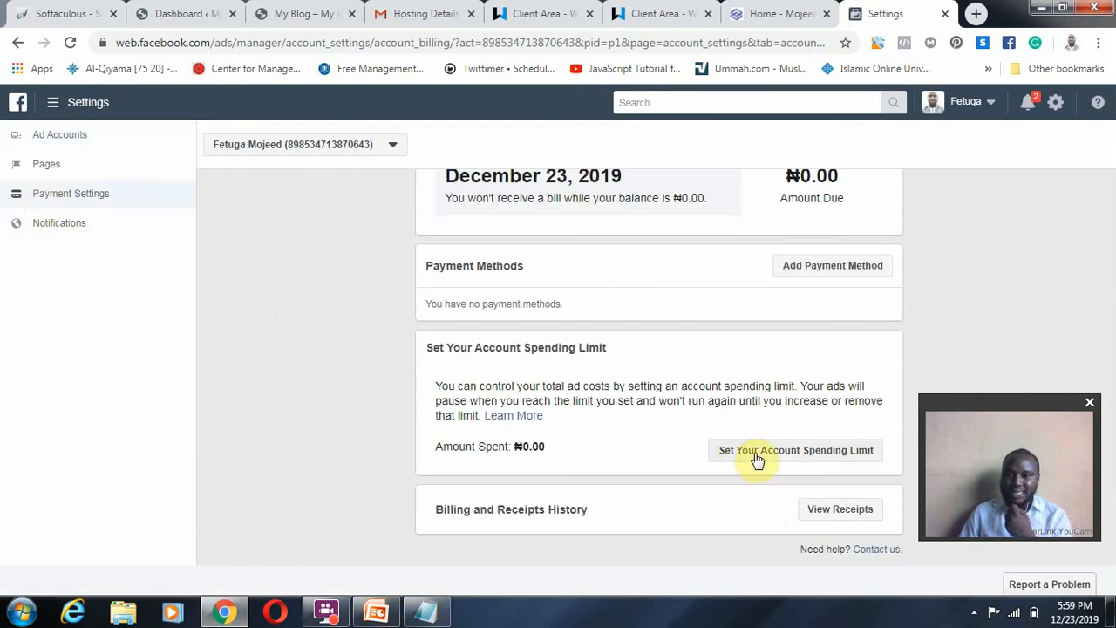
pyautogui.moveTo(835, 460)
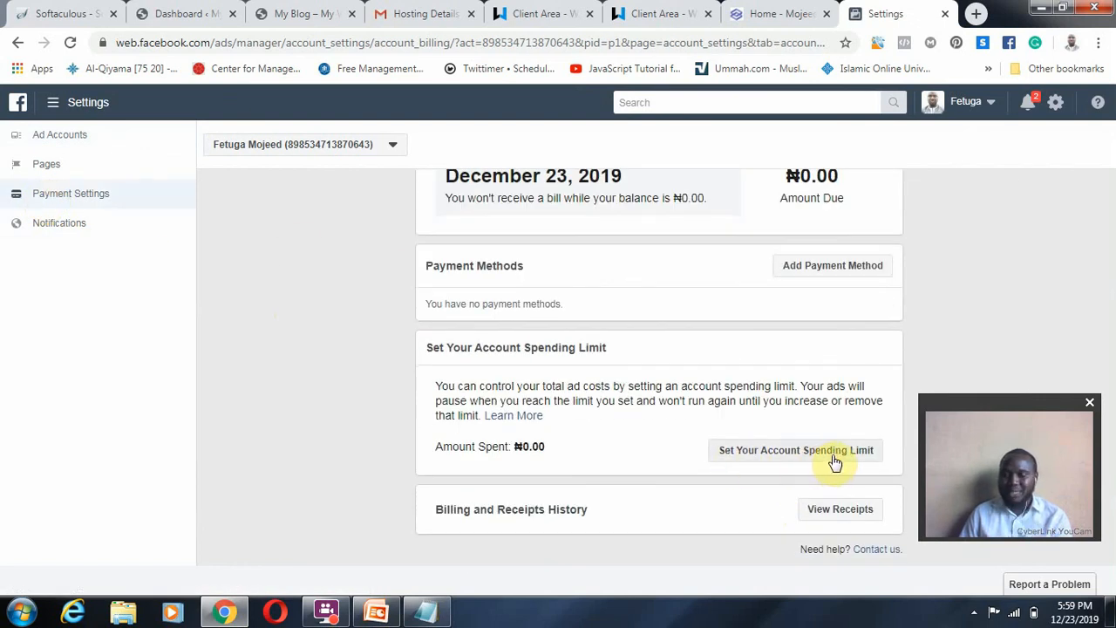
# Open the account spending limit dialog, then cancel without entering a limit
pyautogui.click(794, 450)
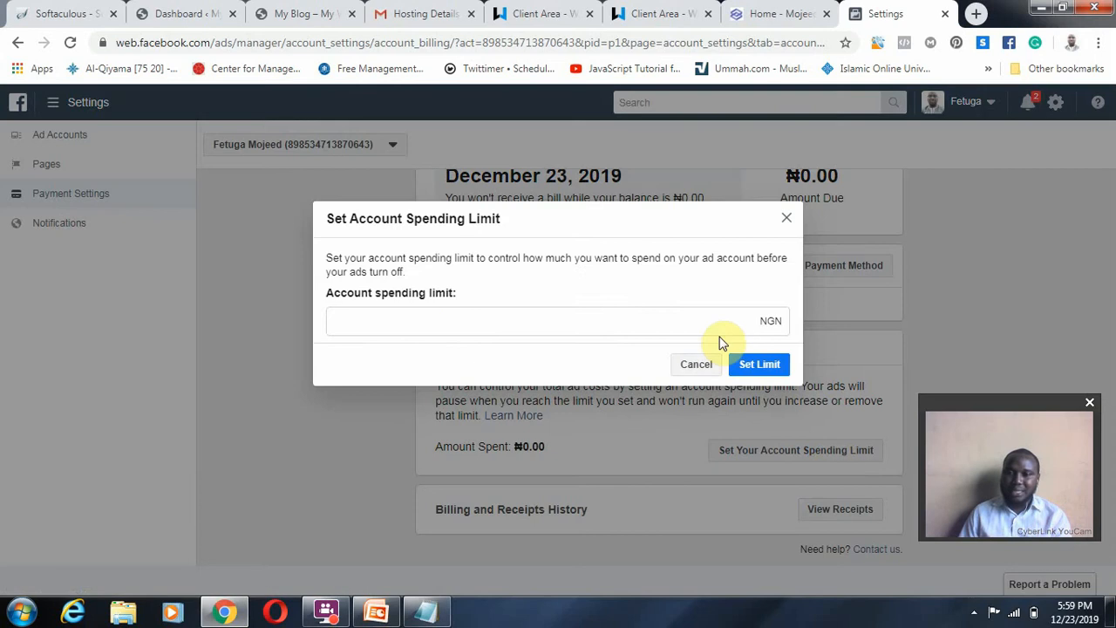
pyautogui.click(550, 321)
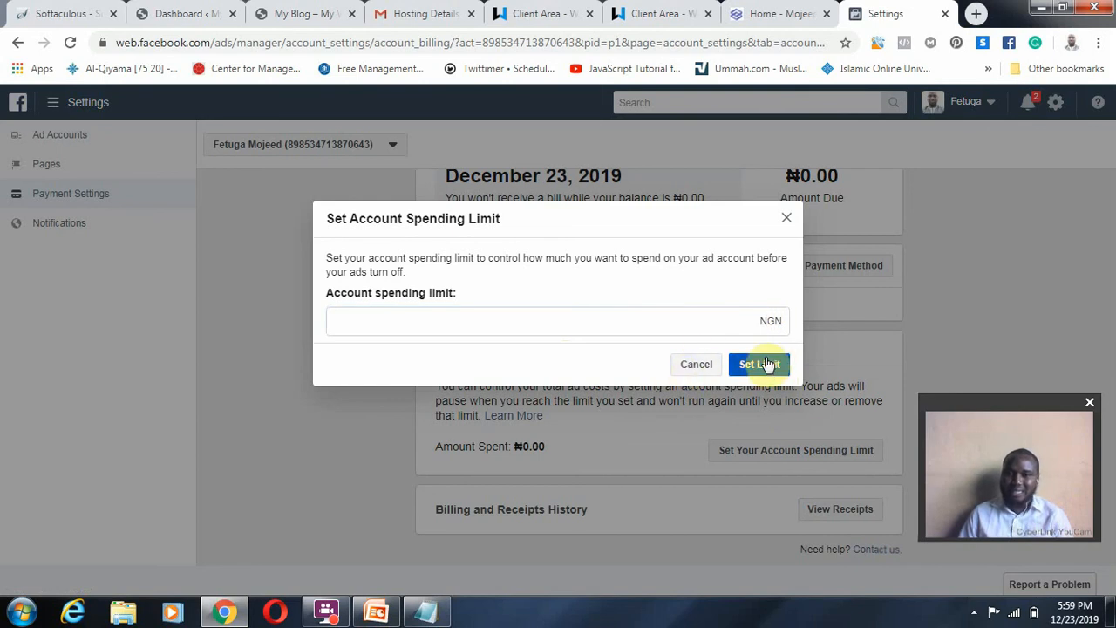
pyautogui.moveTo(663, 373)
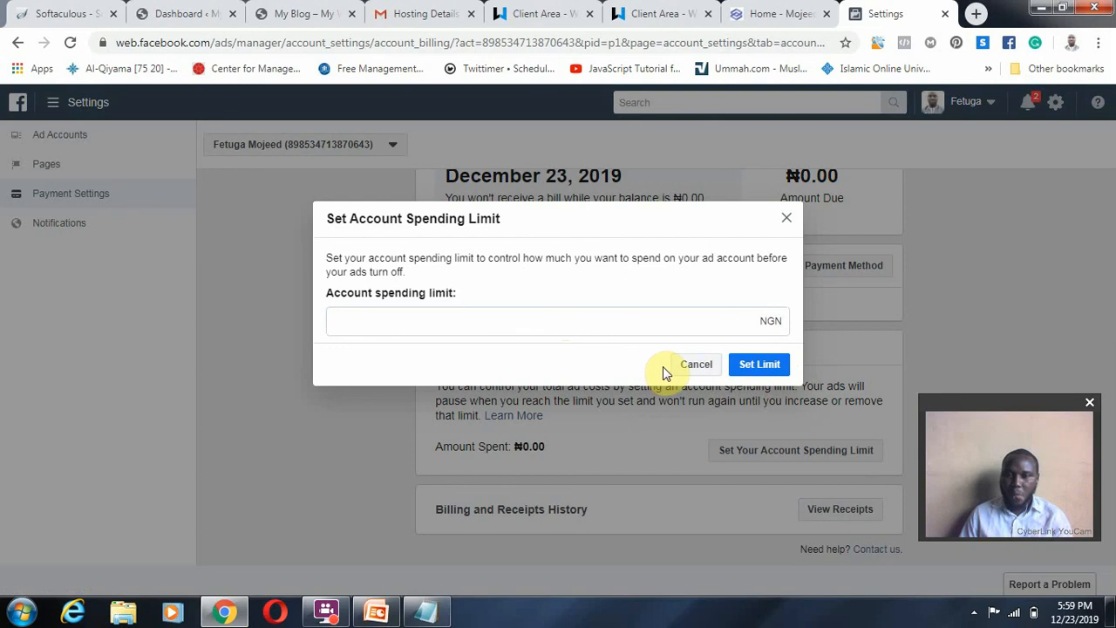
pyautogui.moveTo(771, 320)
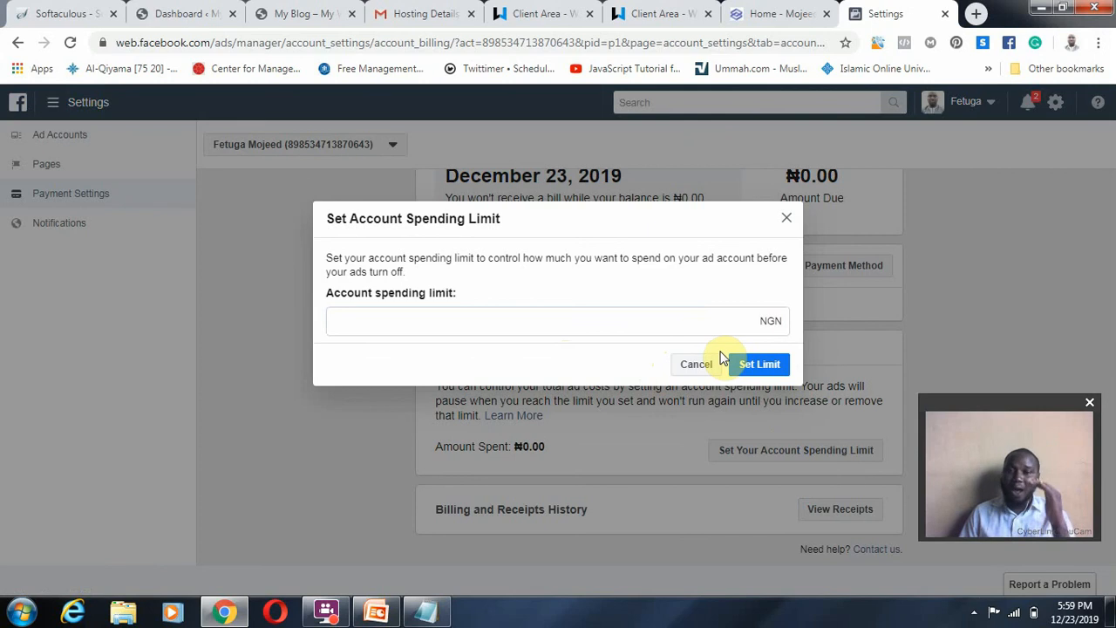
pyautogui.click(696, 364)
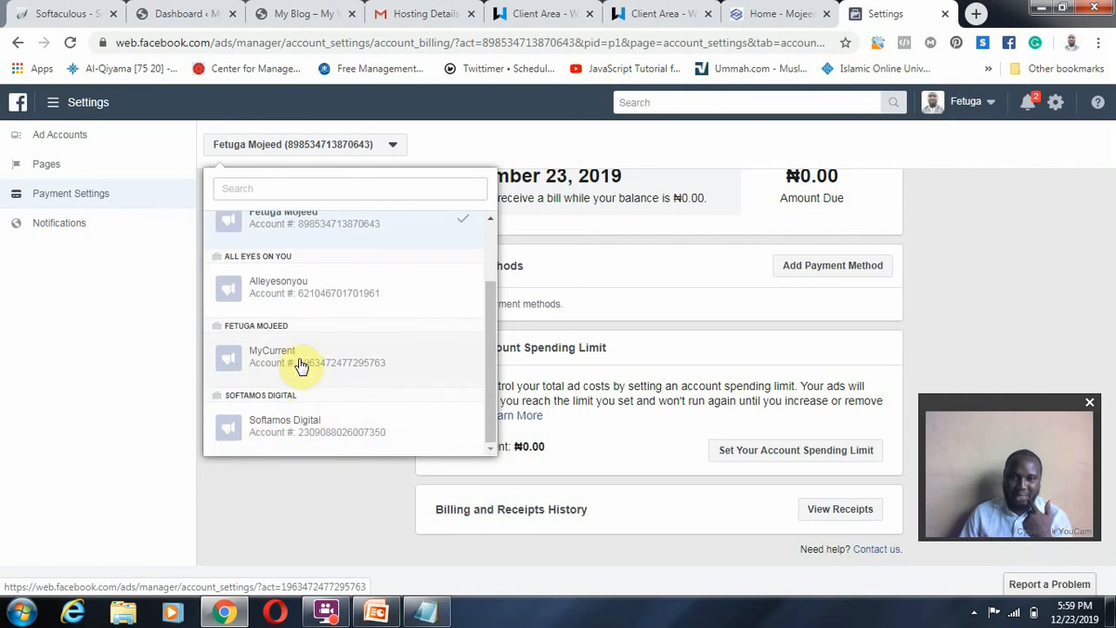
# Switch to MyCurrent to view its ID, owner, Lagos time zone and Naira currency
pyautogui.click(301, 362)
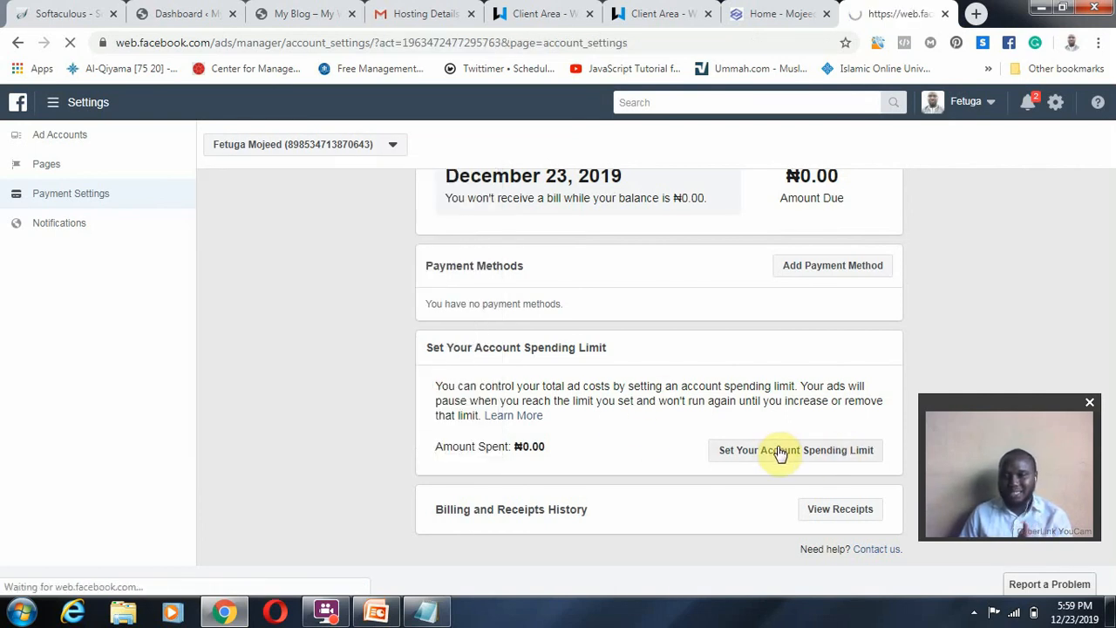
pyautogui.click(794, 450)
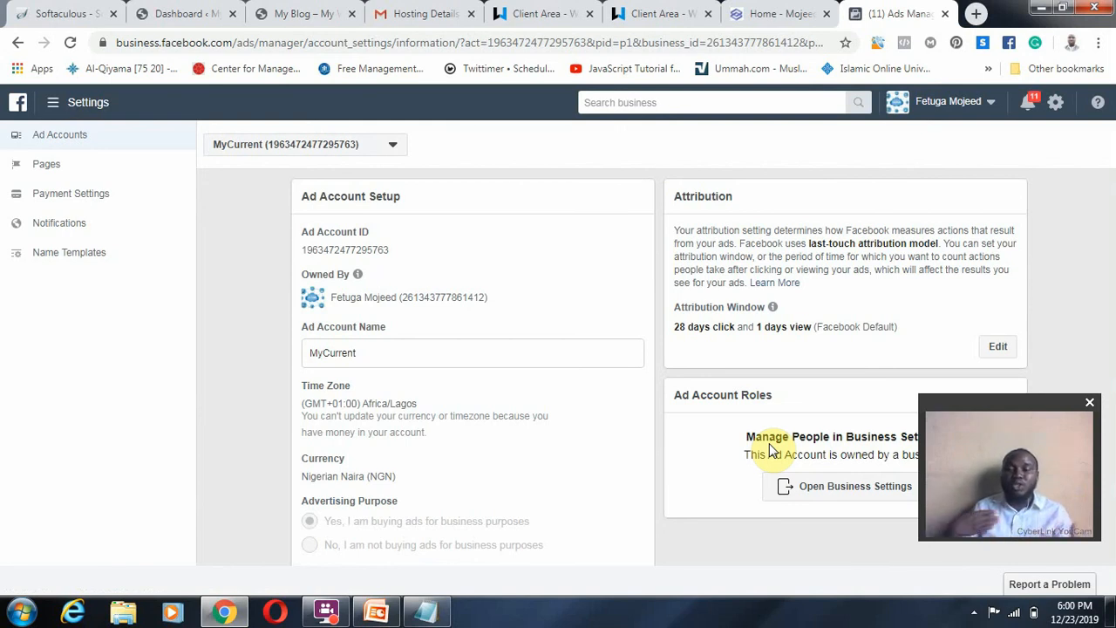
pyautogui.moveTo(772, 445)
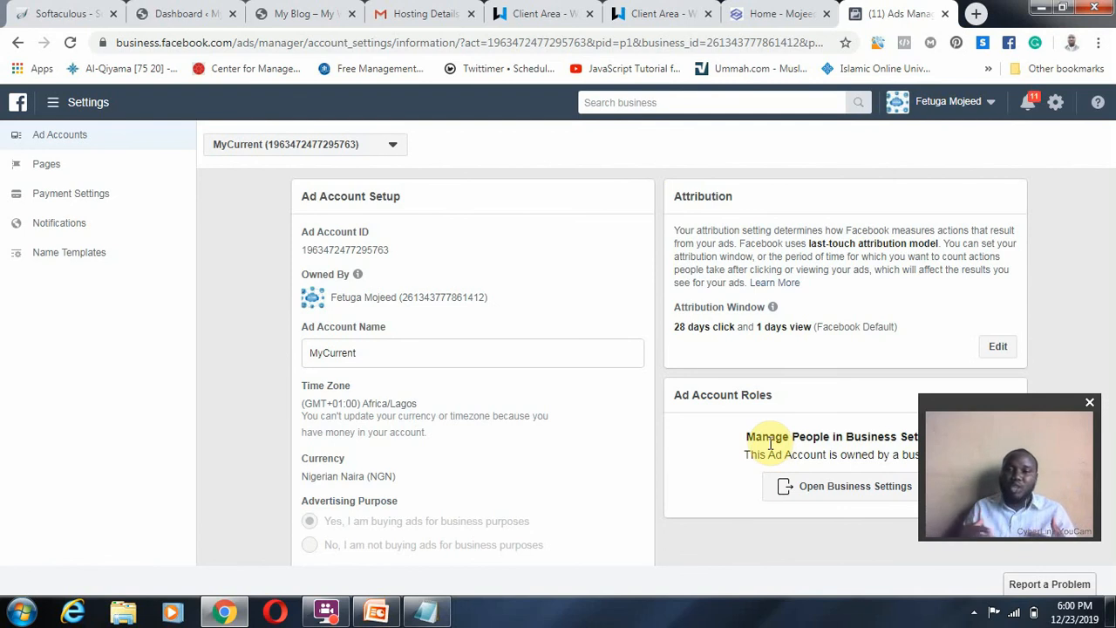